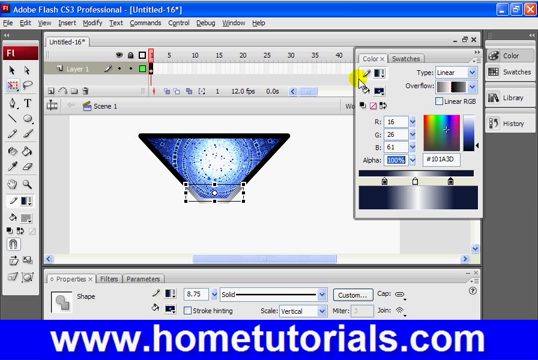
mouse_move(224, 196)
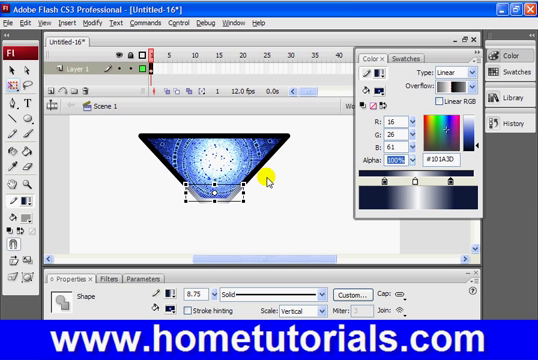
mouse_move(216, 192)
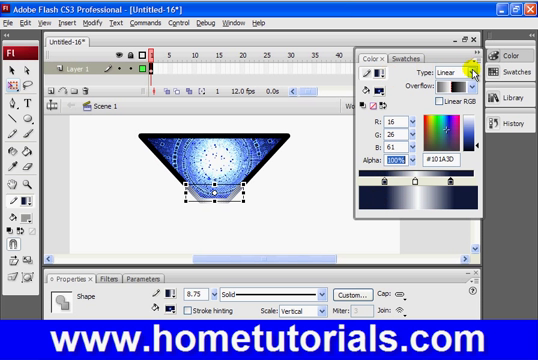
Step: Try solid and other fill types in the Color Mixer, then select the bowl shape on the stage
click(488, 72)
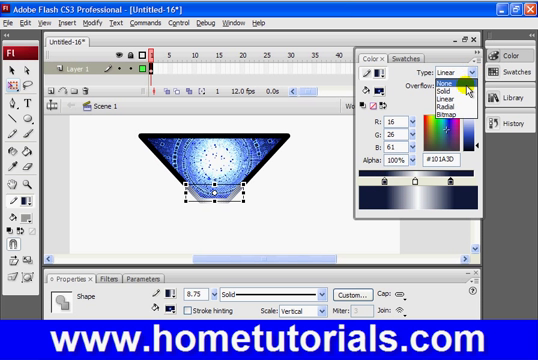
click(444, 92)
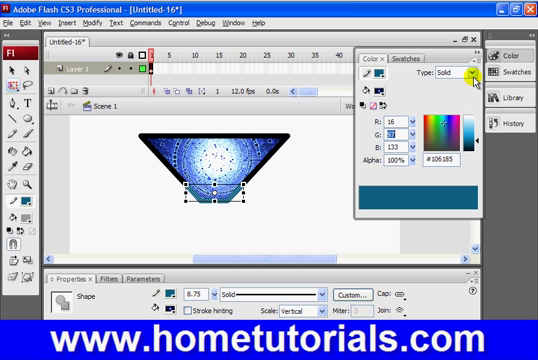
click(478, 76)
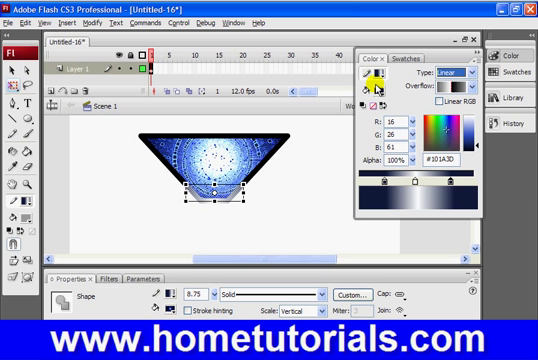
click(452, 74)
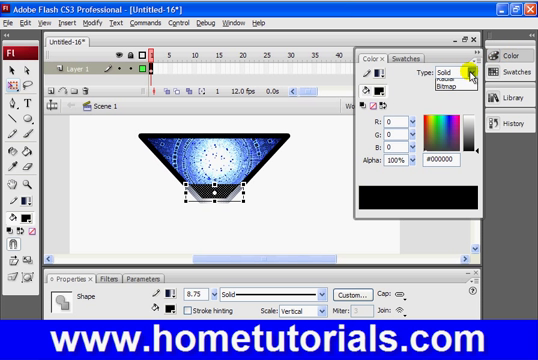
click(456, 68)
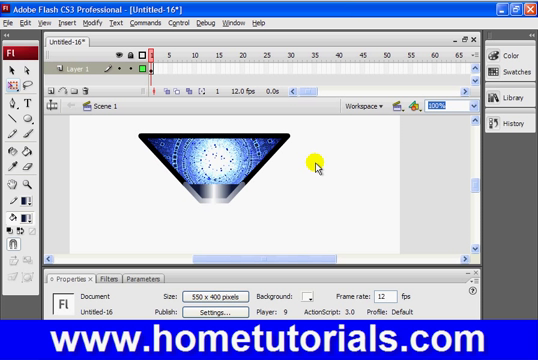
mouse_move(232, 204)
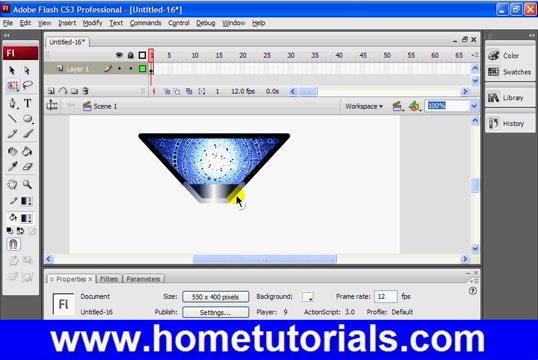
click(210, 198)
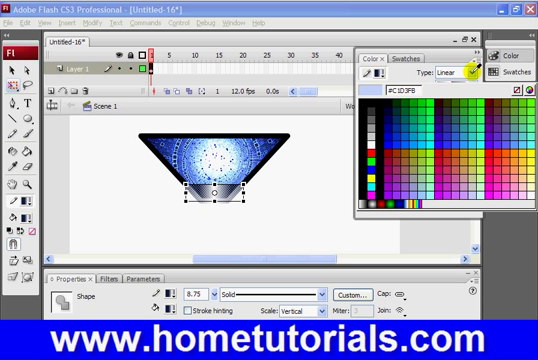
Step: Choose a swatch colour for the bowl's fill and edit its hex colour value
click(466, 72)
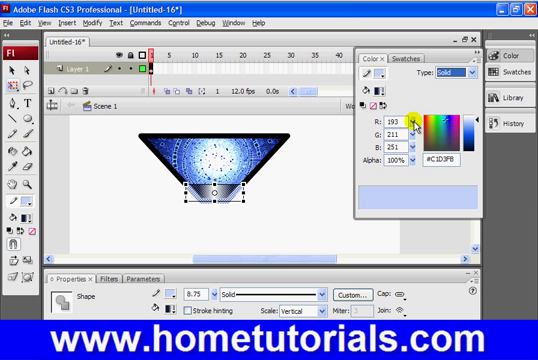
triple_click(402, 122)
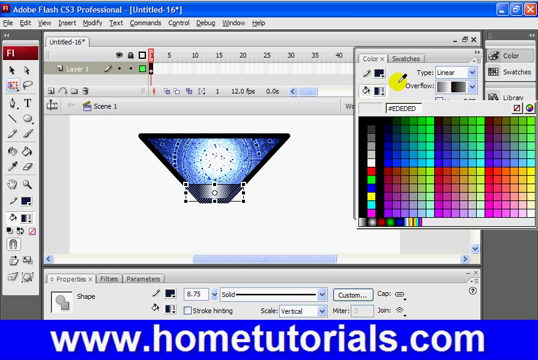
click(468, 64)
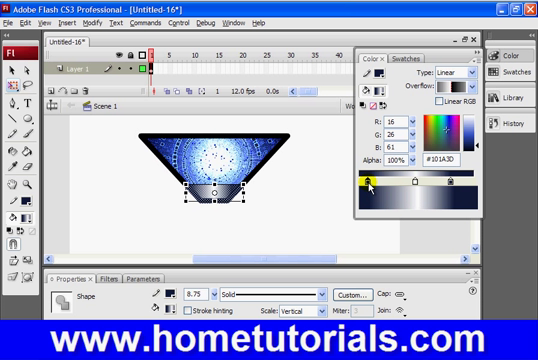
Step: Slide the gradient colour stops back and forth along the bar to reshape the bowl's shading
drag(372, 190, 450, 190)
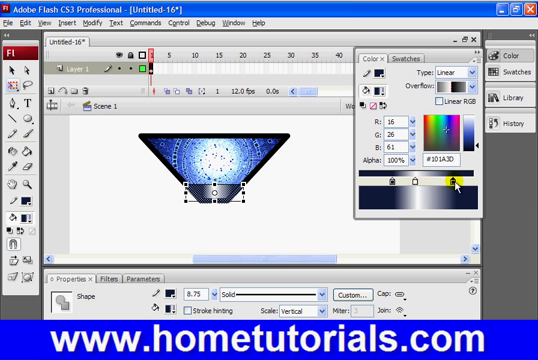
drag(458, 190, 376, 190)
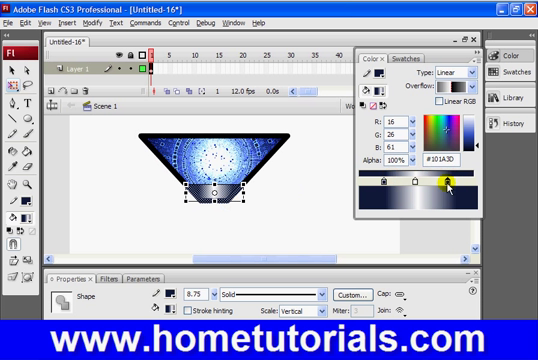
drag(446, 184, 384, 184)
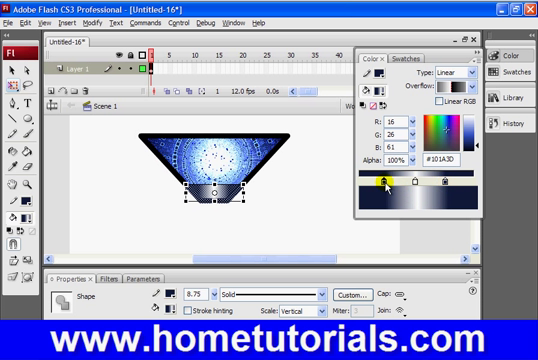
drag(384, 184, 424, 184)
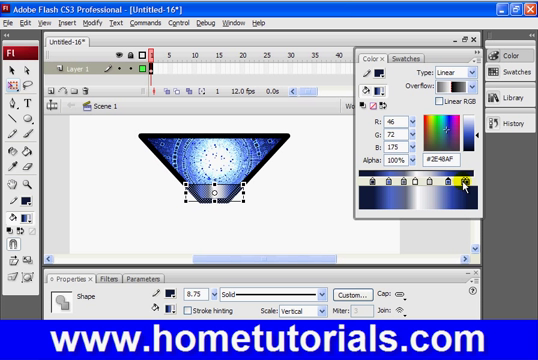
Step: Select a gradient colour stop, slide it left and right along the bar, then select another stop
click(460, 192)
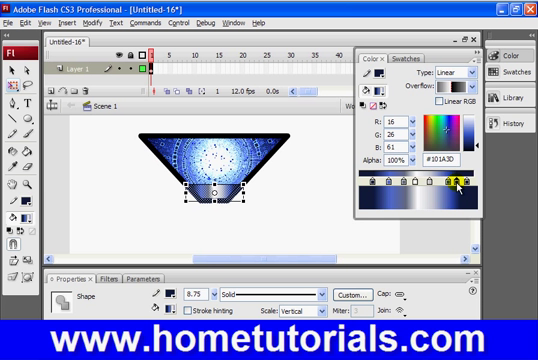
drag(452, 184, 388, 184)
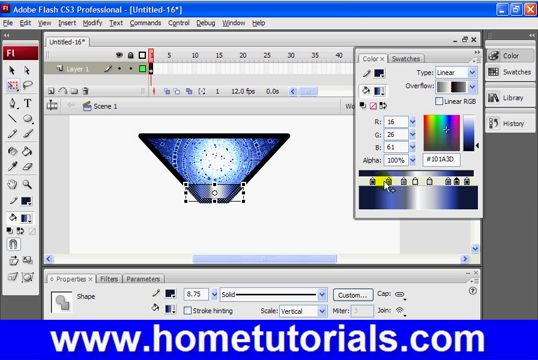
drag(376, 184, 456, 184)
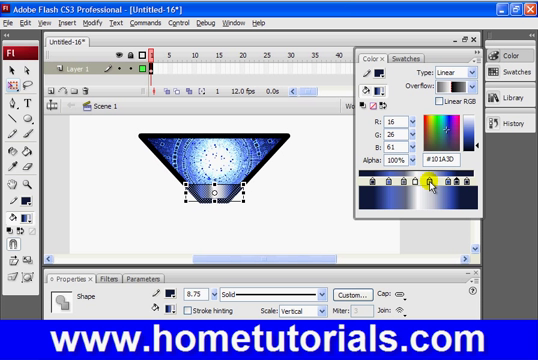
click(424, 178)
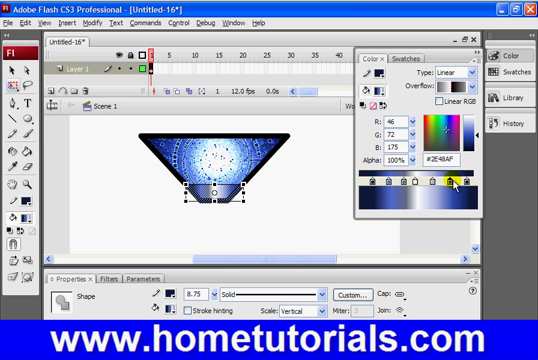
click(416, 184)
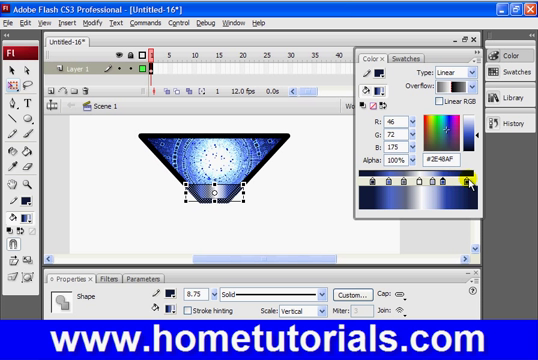
click(470, 180)
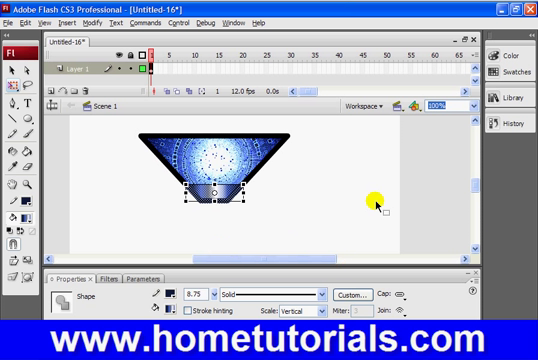
mouse_move(16, 216)
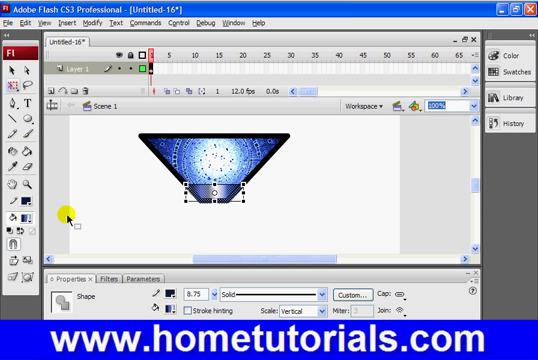
mouse_move(116, 204)
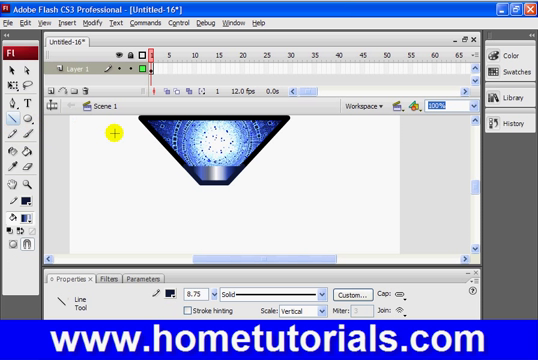
mouse_move(88, 148)
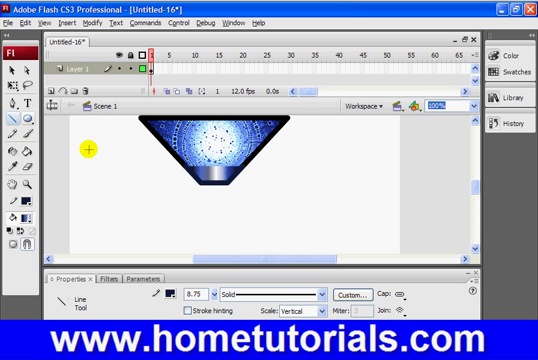
mouse_move(200, 184)
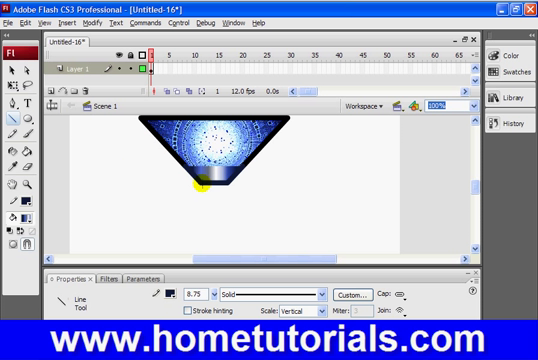
Step: Drag a trial vertical line below the bowl and bring up the stroke colour swatches
drag(208, 190, 208, 244)
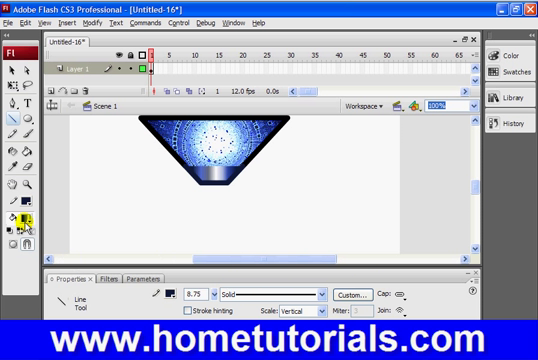
click(28, 218)
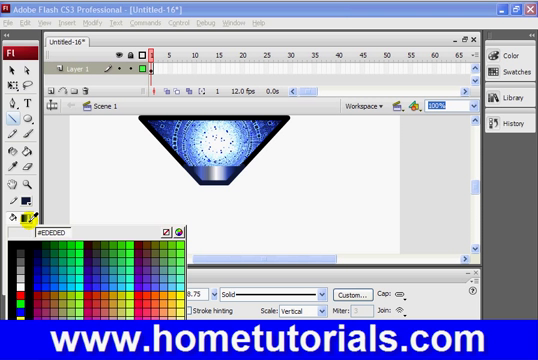
Step: Choose a dark stroke colour and draw a vertical line down from the bowl's bottom
click(24, 216)
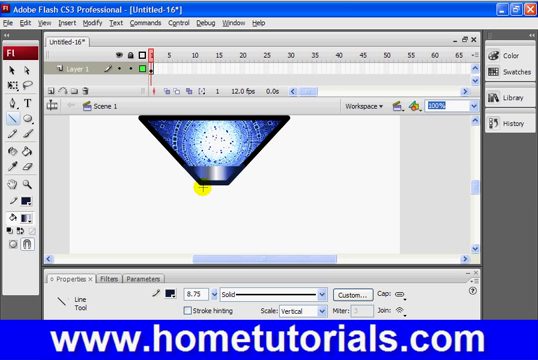
drag(206, 192, 206, 248)
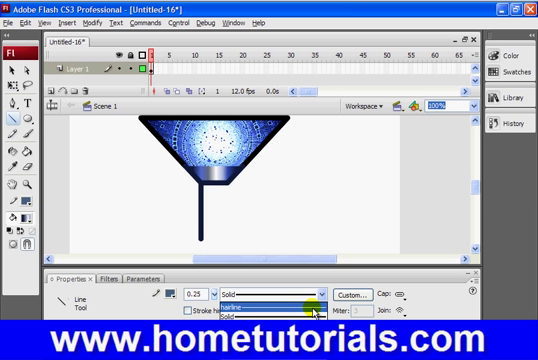
Step: Set the stroke style of the stand line to Hairline in the Property inspector
click(280, 314)
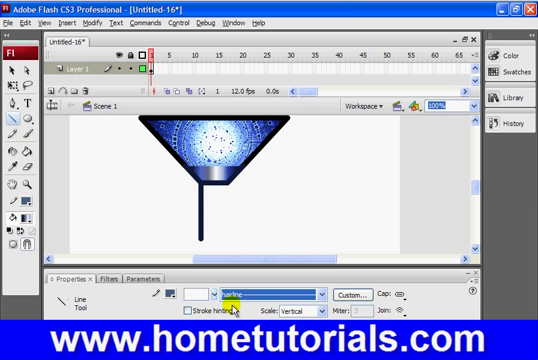
mouse_move(218, 232)
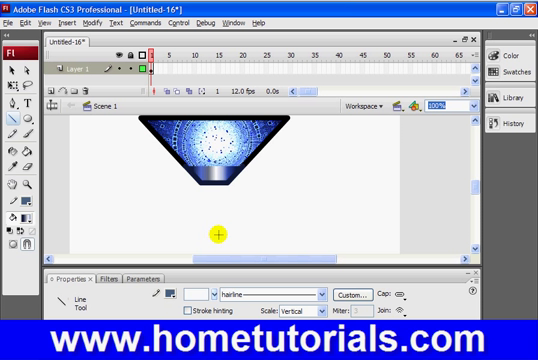
mouse_move(218, 204)
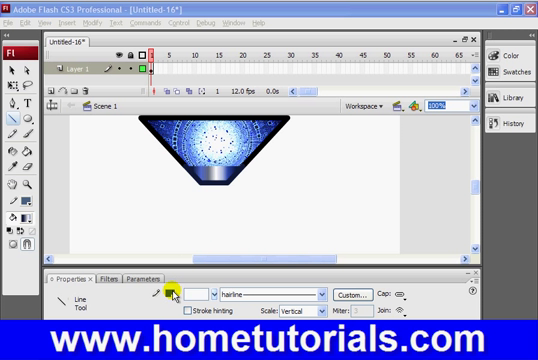
Step: Pick a new stroke colour from the Property inspector swatches, then reopen the Tools panel swatches
click(166, 292)
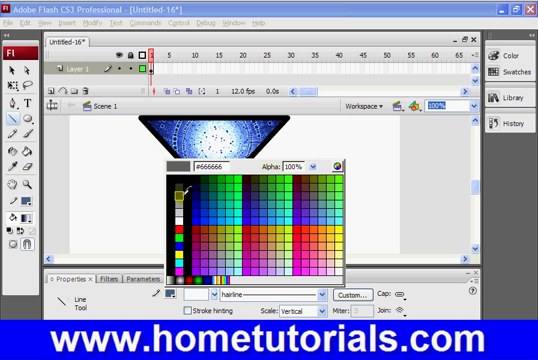
click(224, 184)
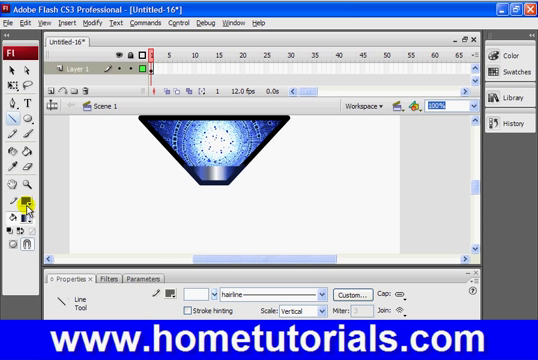
click(30, 210)
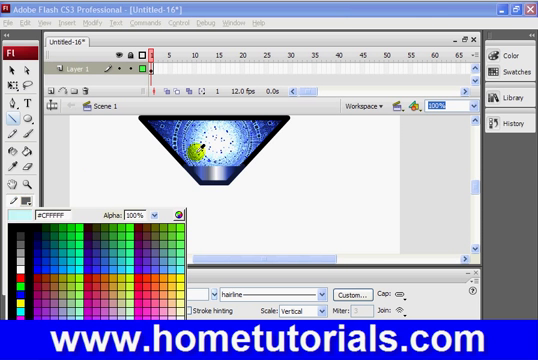
Step: Set the stroke to a Linear gradient in the Color Mixer and adjust its colour stops
click(508, 56)
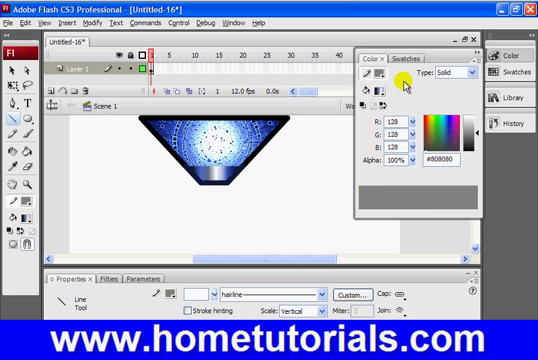
mouse_move(442, 76)
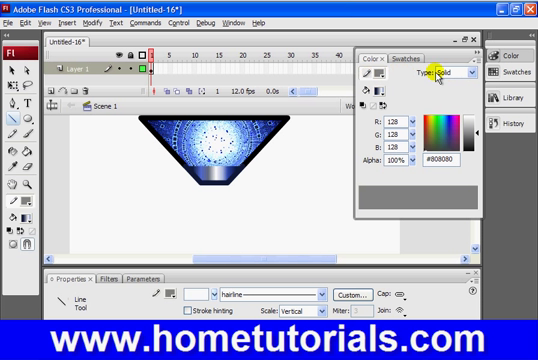
click(460, 76)
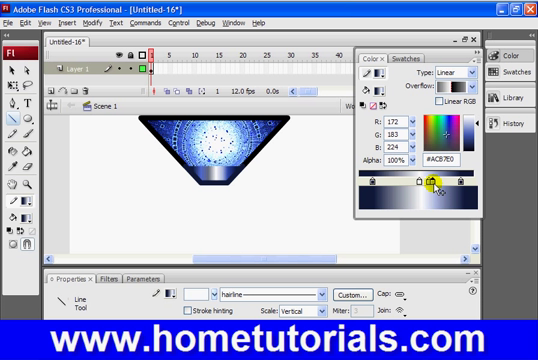
drag(432, 180, 426, 180)
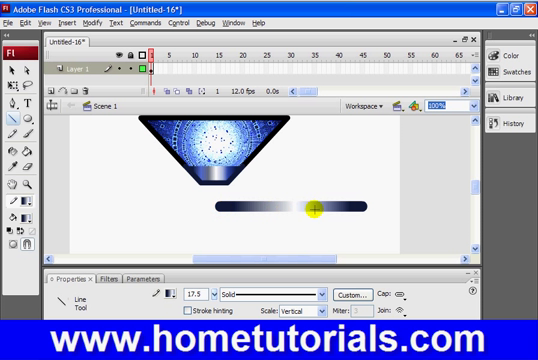
Step: Draw two vertical gradient pipe lines hanging beneath the bowl as its stand
drag(316, 208, 358, 204)
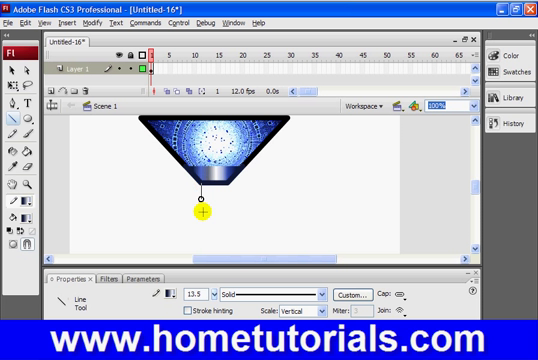
drag(200, 204, 200, 250)
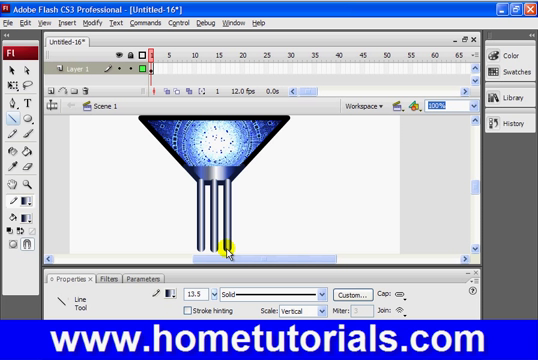
mouse_move(336, 232)
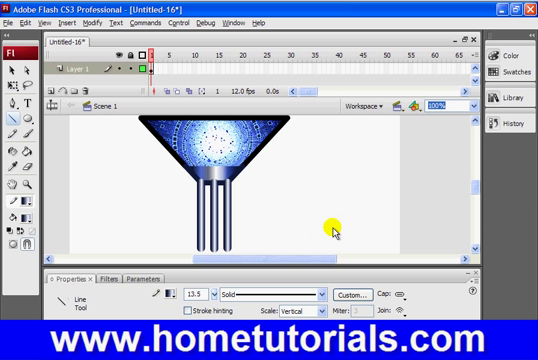